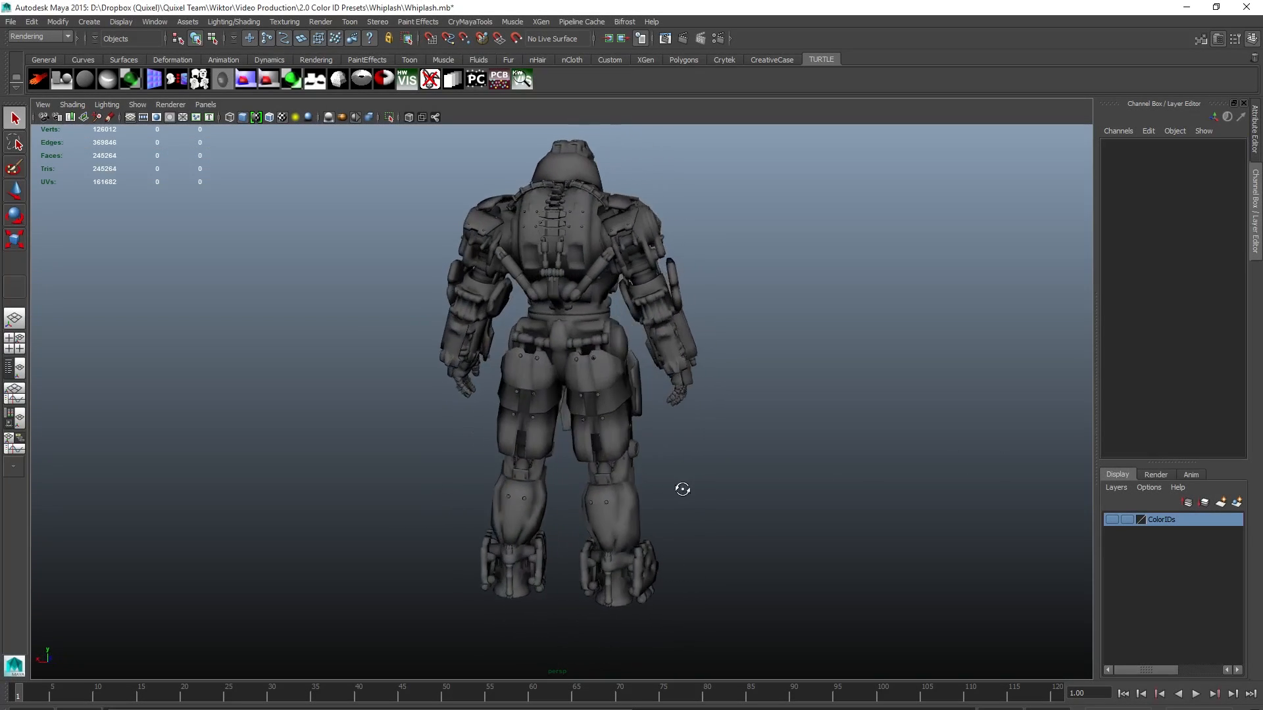
# Tumble the Maya viewport to inspect the colour-ID mech from the front and side
pyautogui.moveTo(683, 490); pyautogui.dragTo(864, 462)
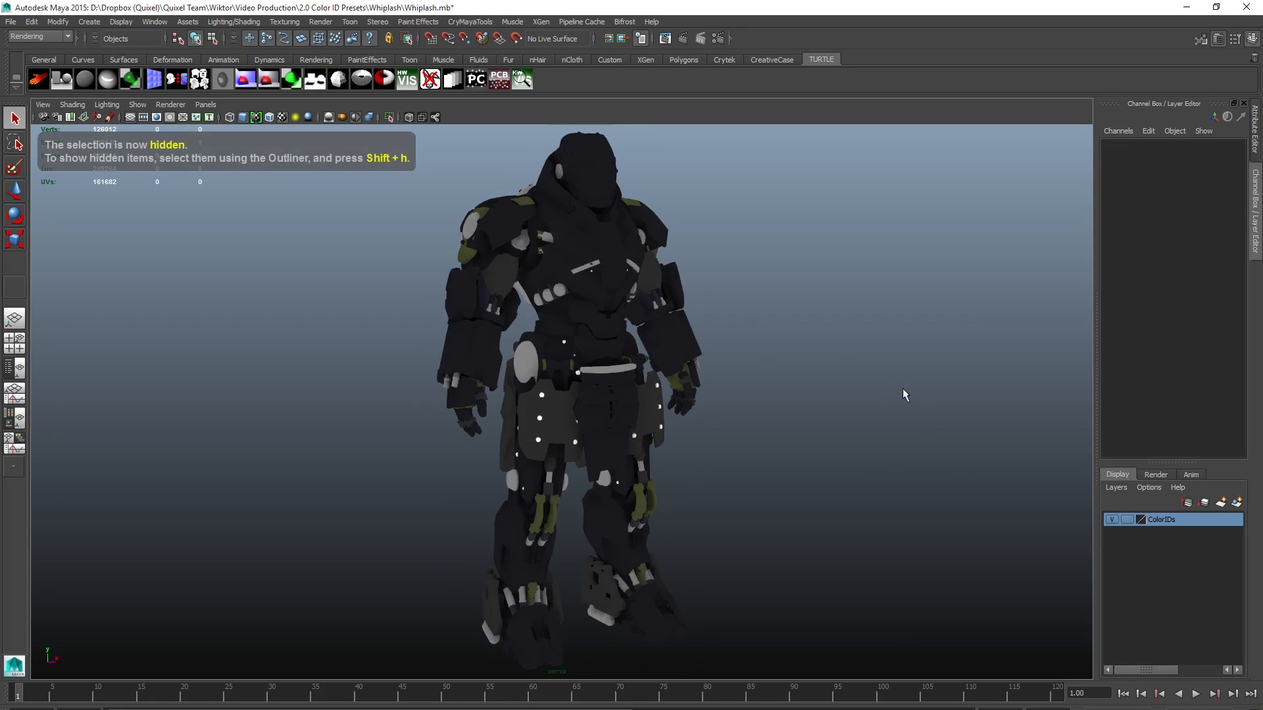
pyautogui.moveTo(905, 395); pyautogui.dragTo(778, 397)
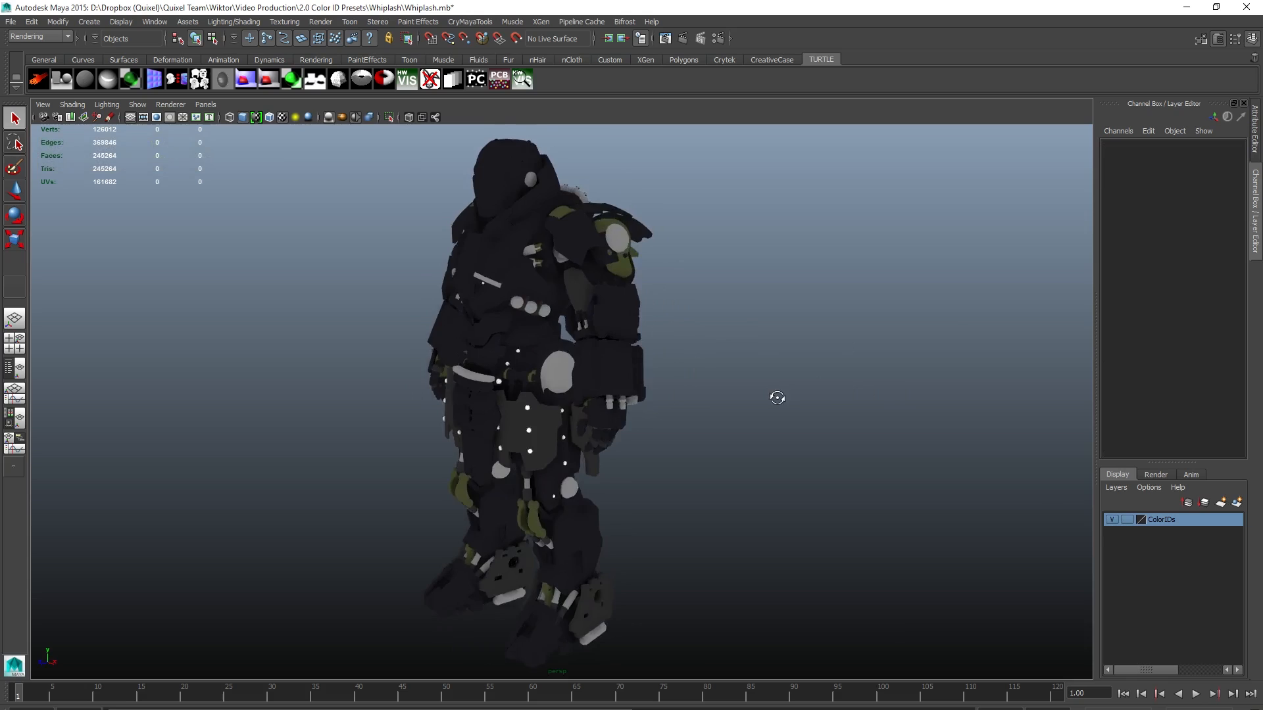
pyautogui.moveTo(777, 398); pyautogui.dragTo(893, 396)
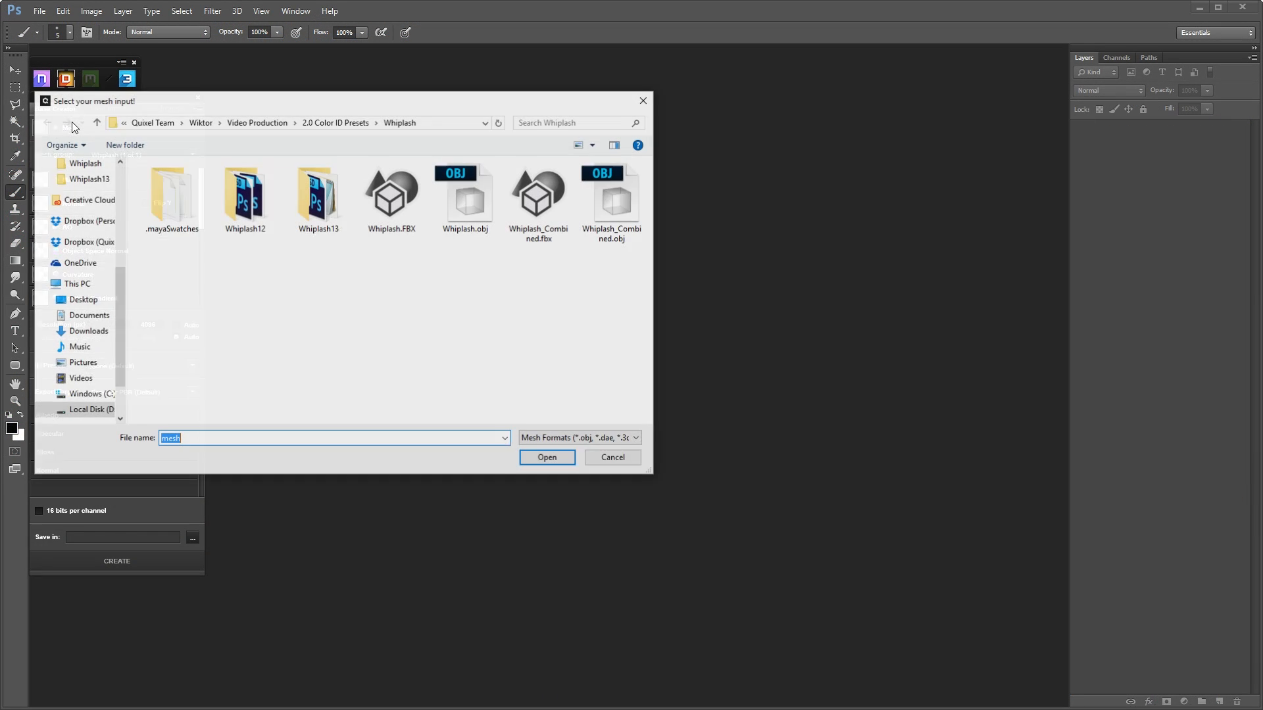
# Load Whiplash.obj, Whiplash_Normals.tga and Whiplash_Occlusion.tga into the Mesh, Normal and AO slots
pyautogui.click(548, 458)
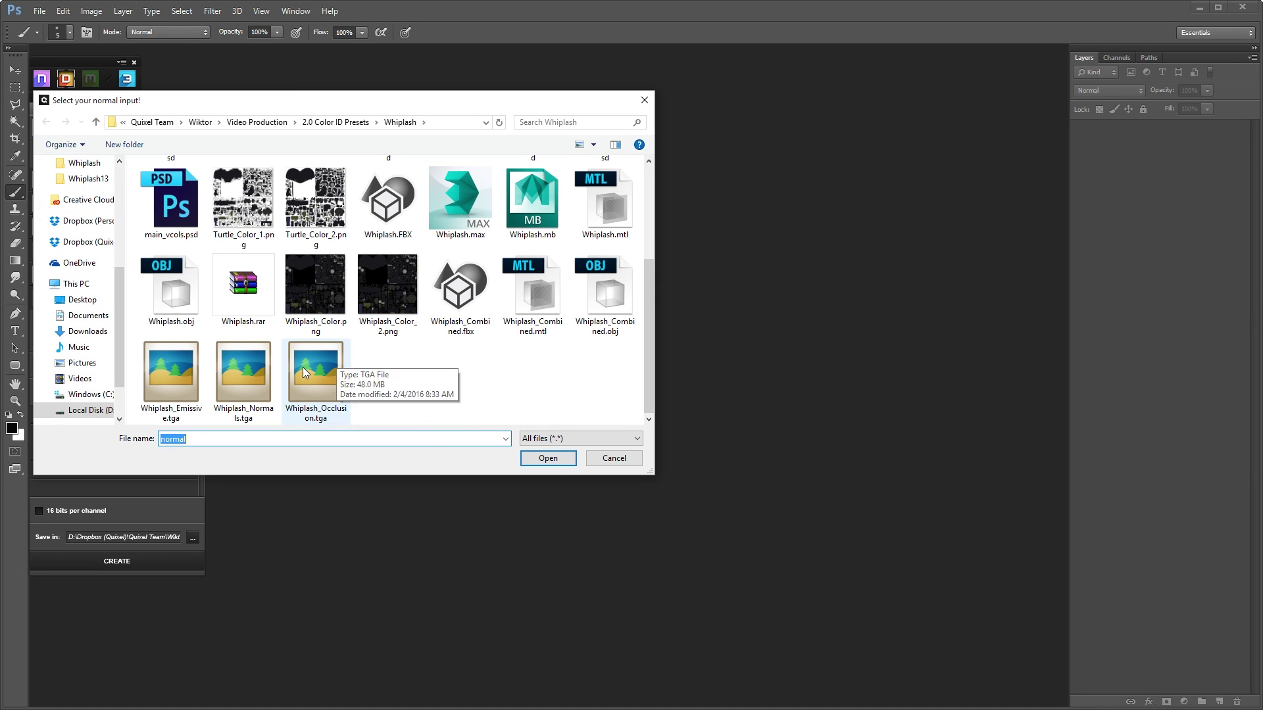
pyautogui.click(547, 458)
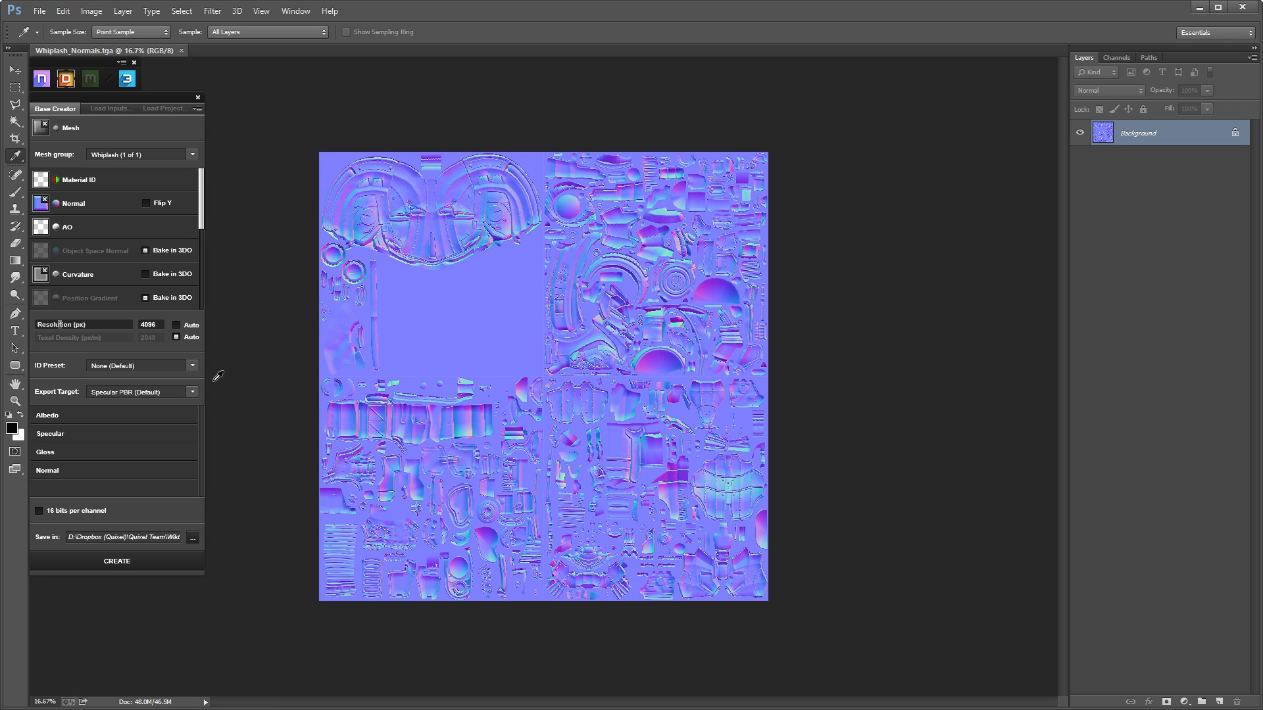
pyautogui.click(42, 227)
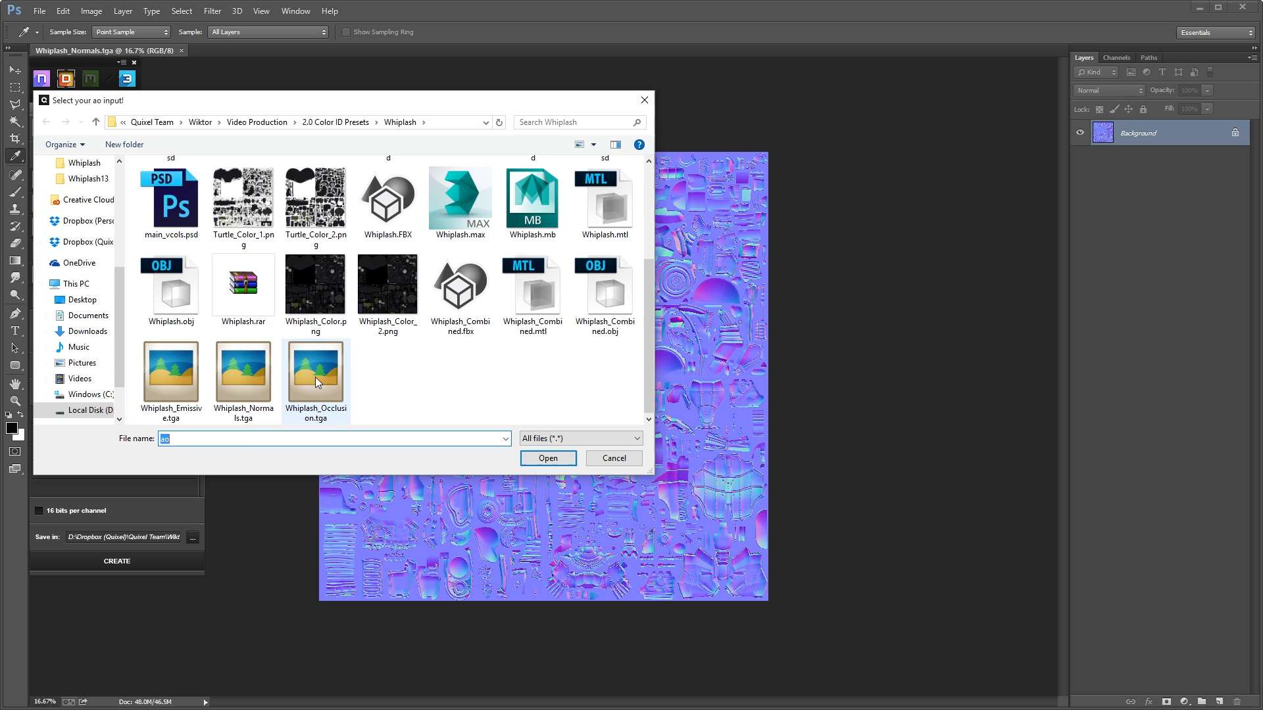
pyautogui.click(547, 458)
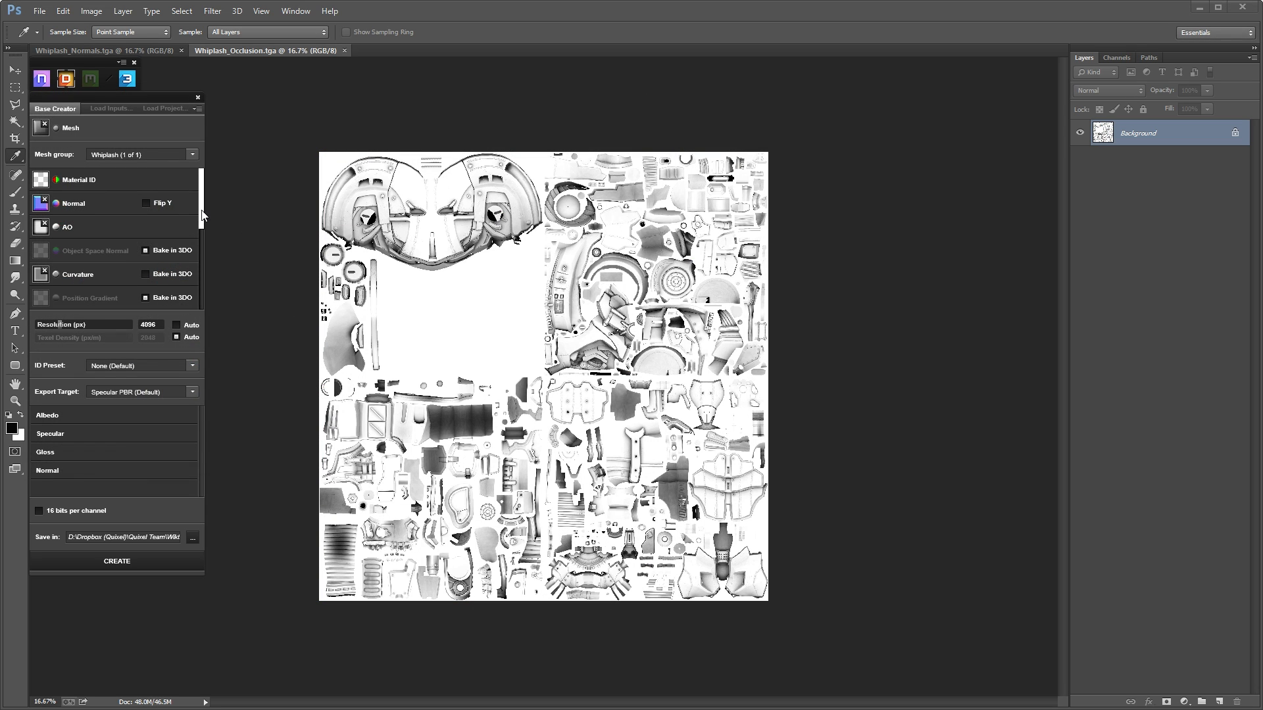
pyautogui.scroll(-3)
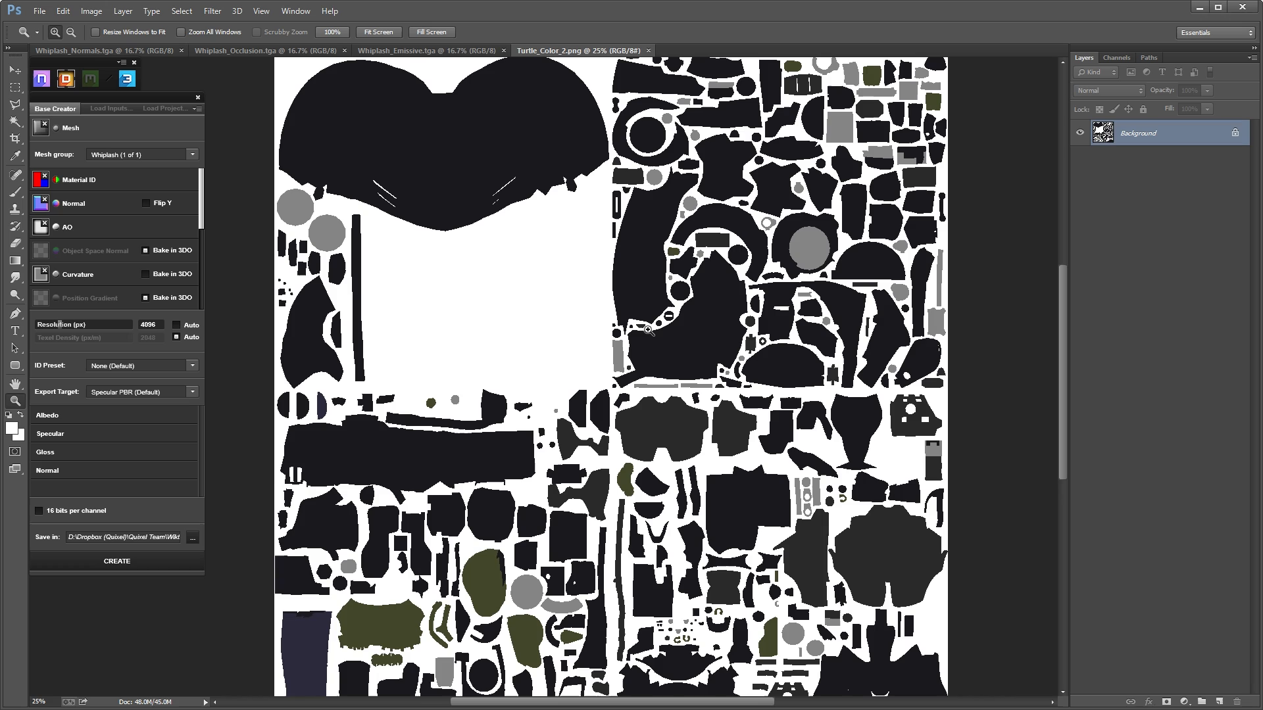
pyautogui.moveTo(192, 365)
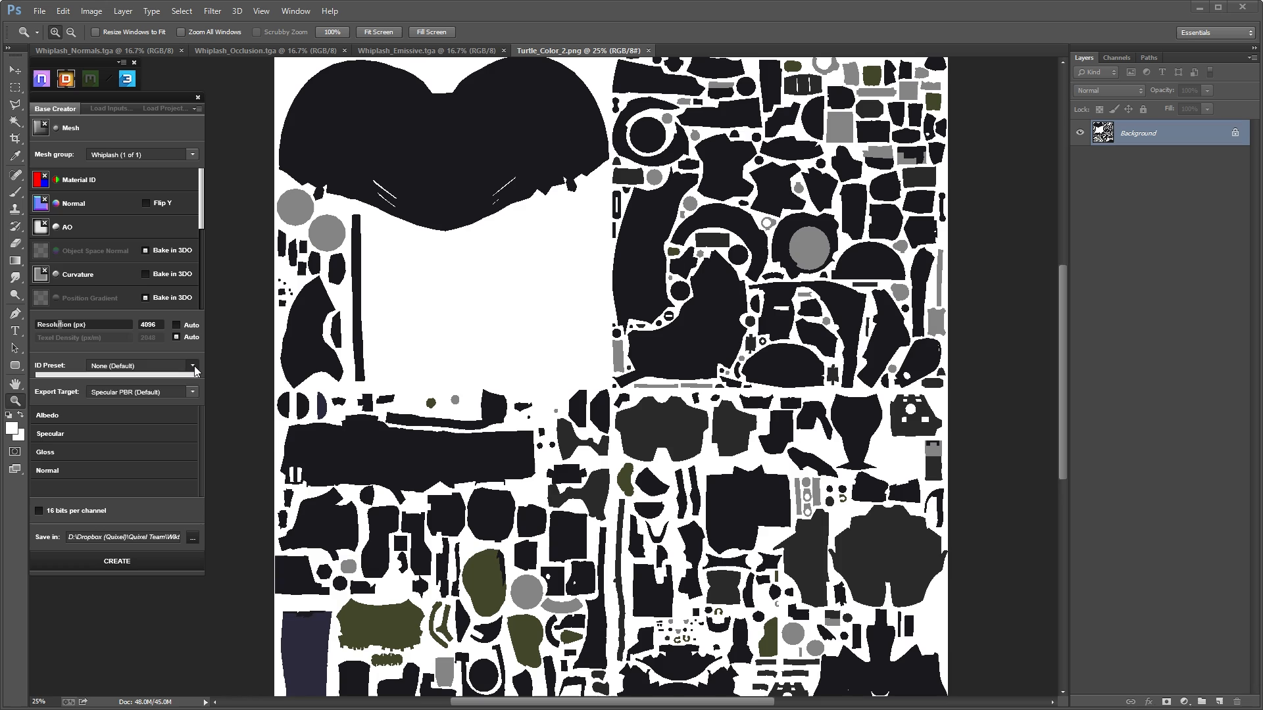
# Choose the Weathered Materials ID preset and launch Make Art to build the base project
pyautogui.click(192, 366)
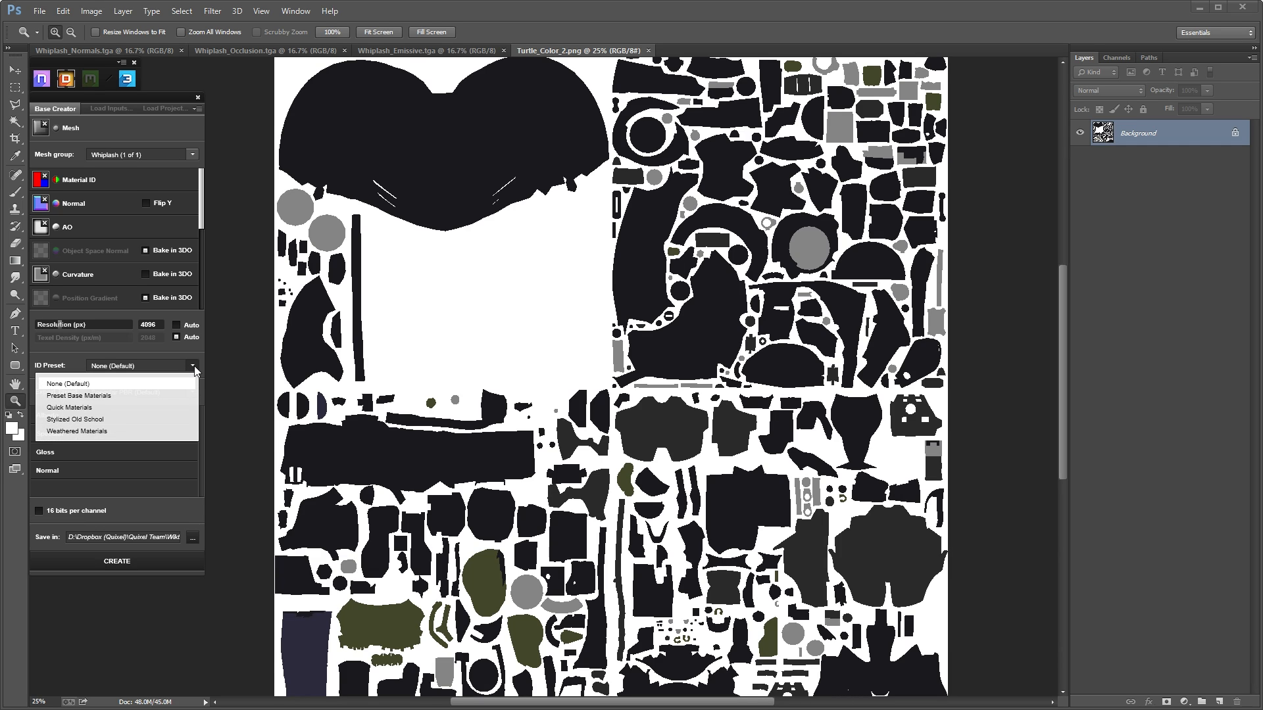
pyautogui.click(76, 430)
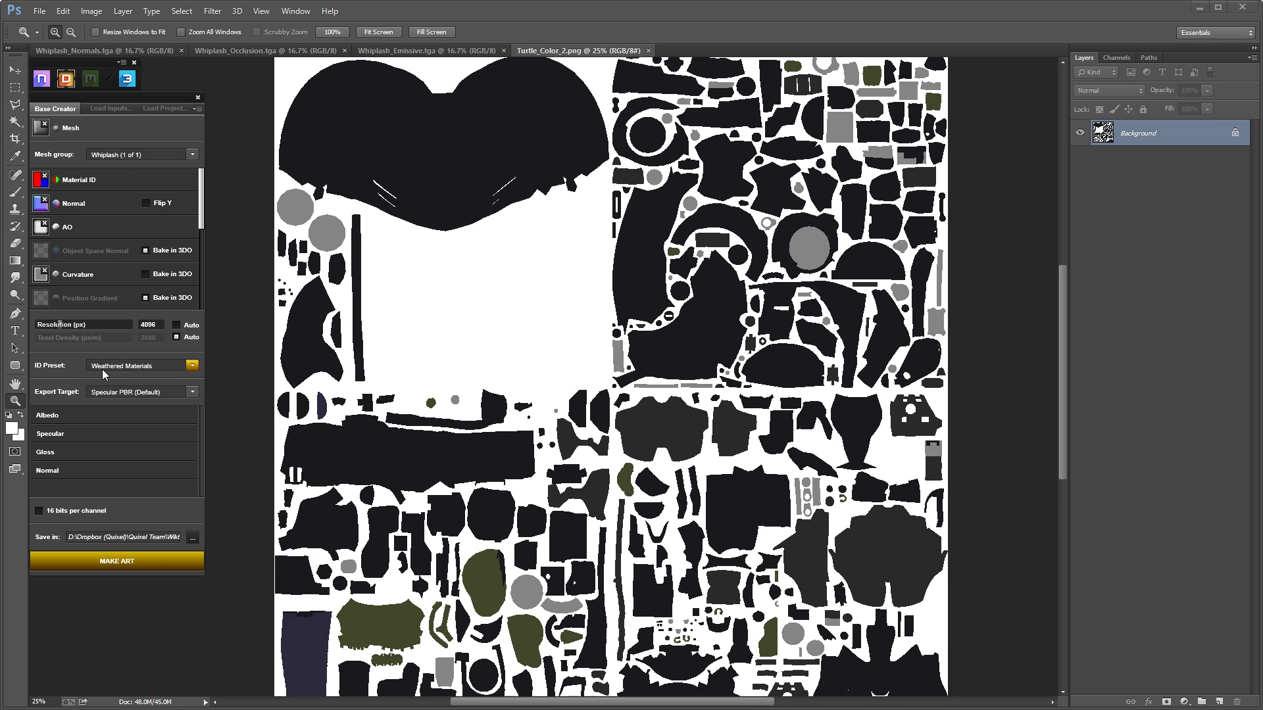
pyautogui.moveTo(84, 375)
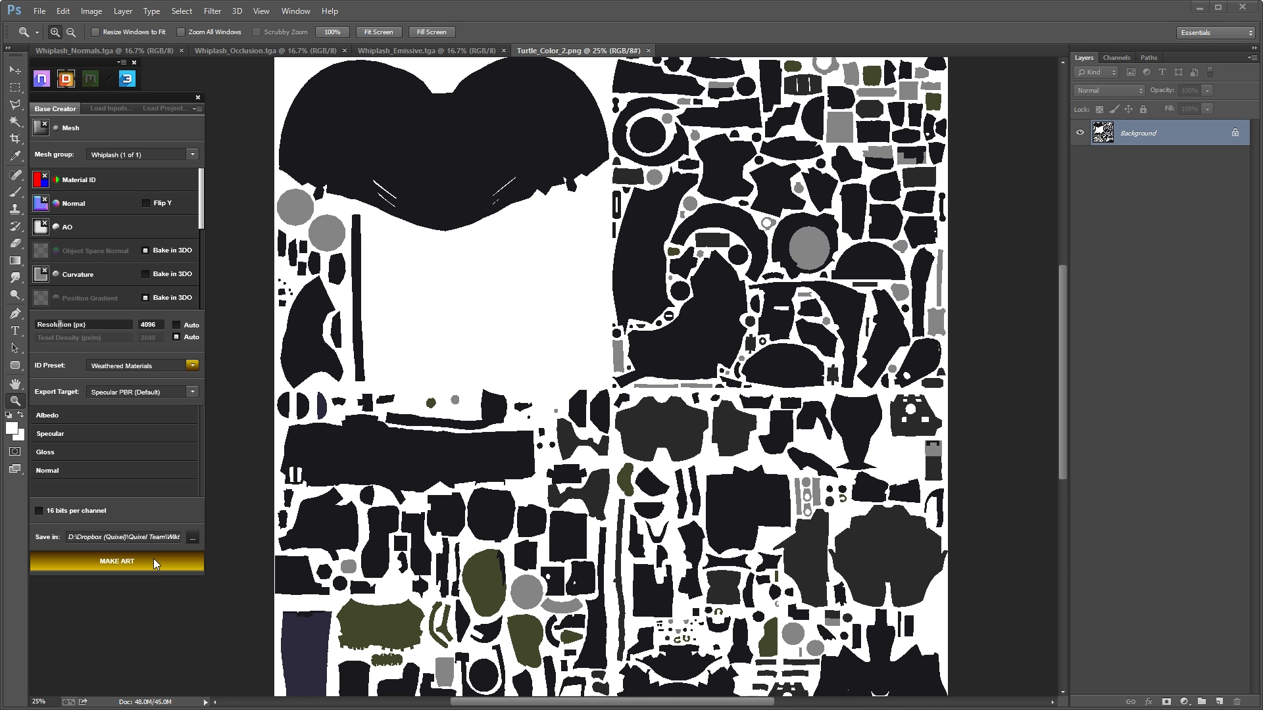
pyautogui.click(117, 562)
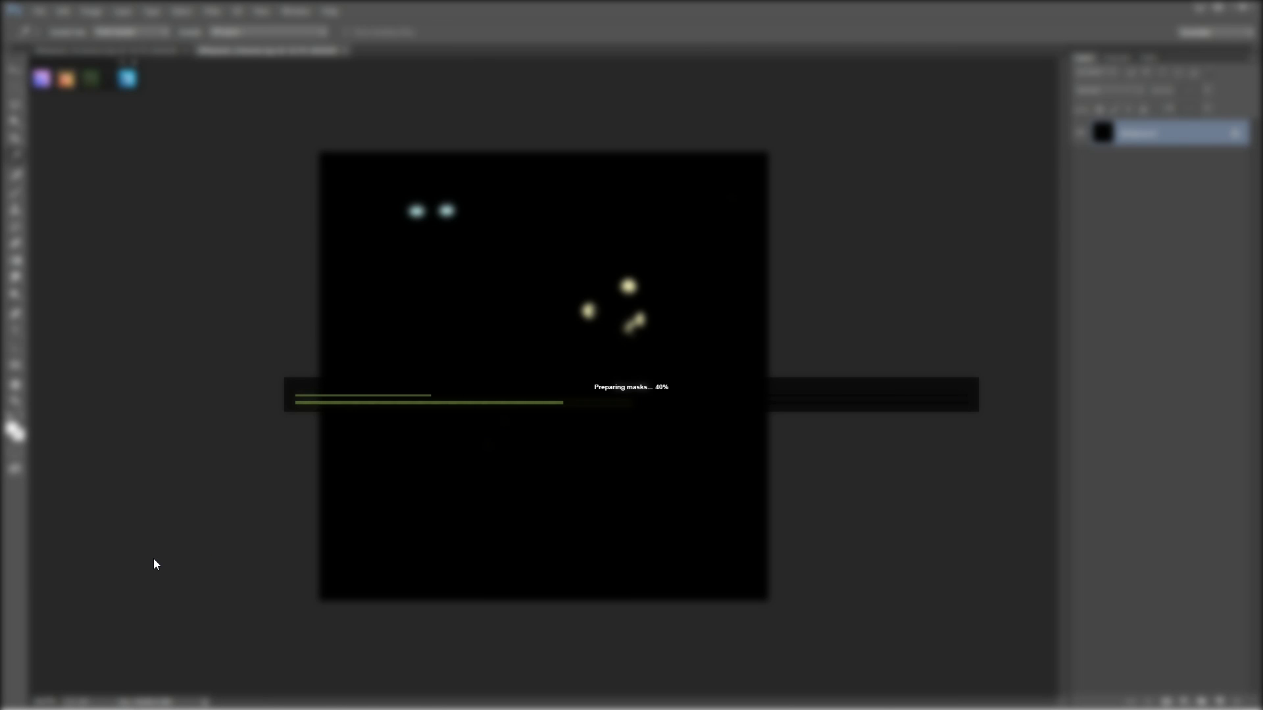